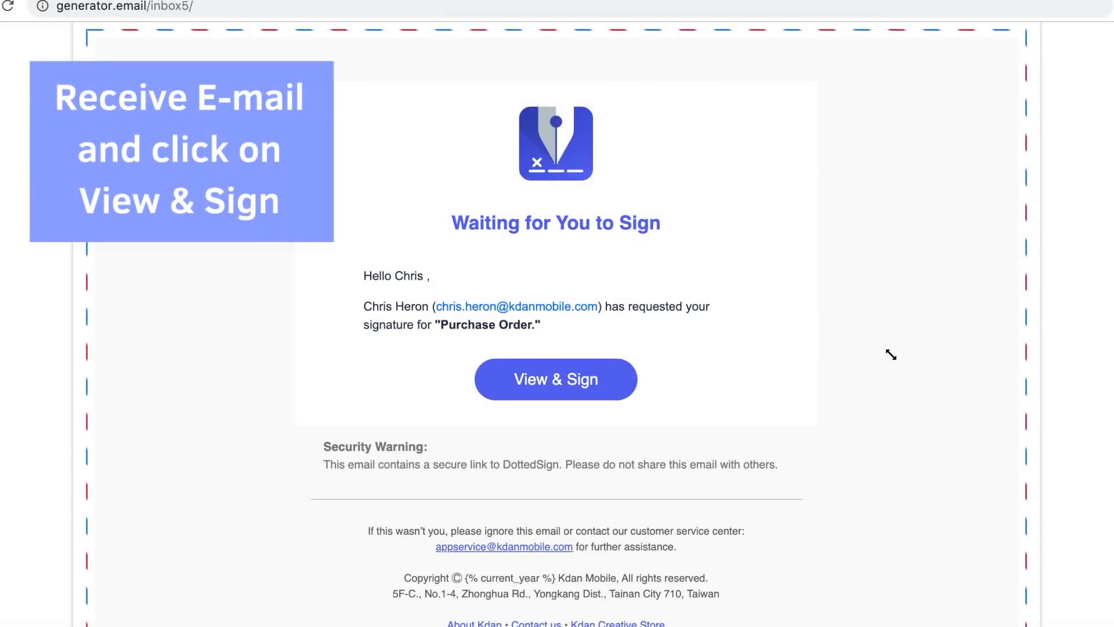
mouse_move(600, 379)
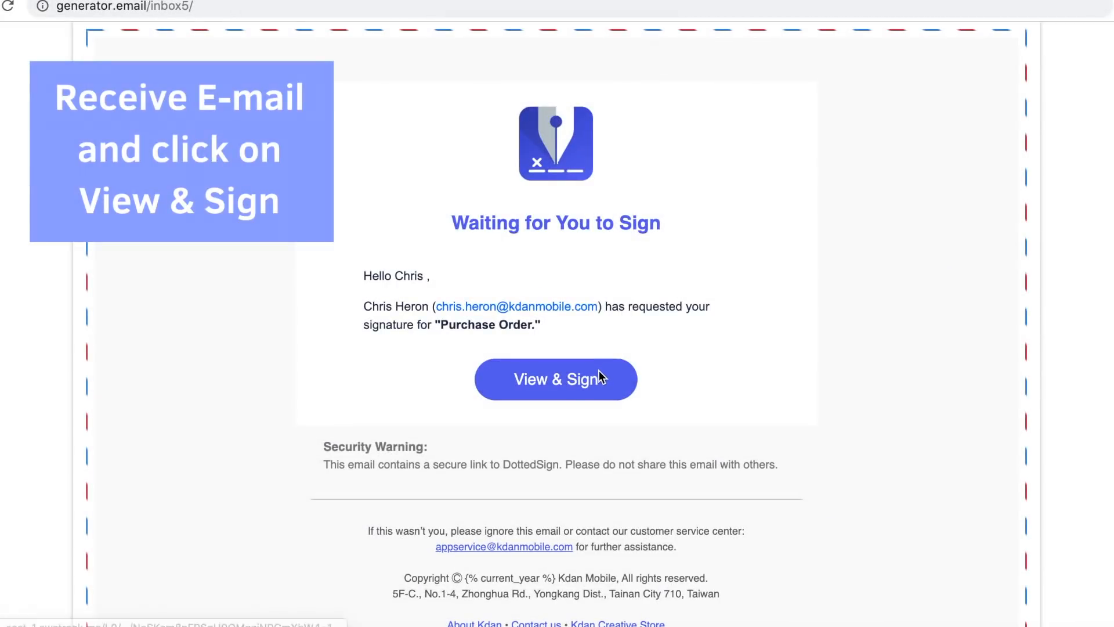
- Accept the signing terms, sign the Purchase Order's signature field, and confirm sending it
click(555, 378)
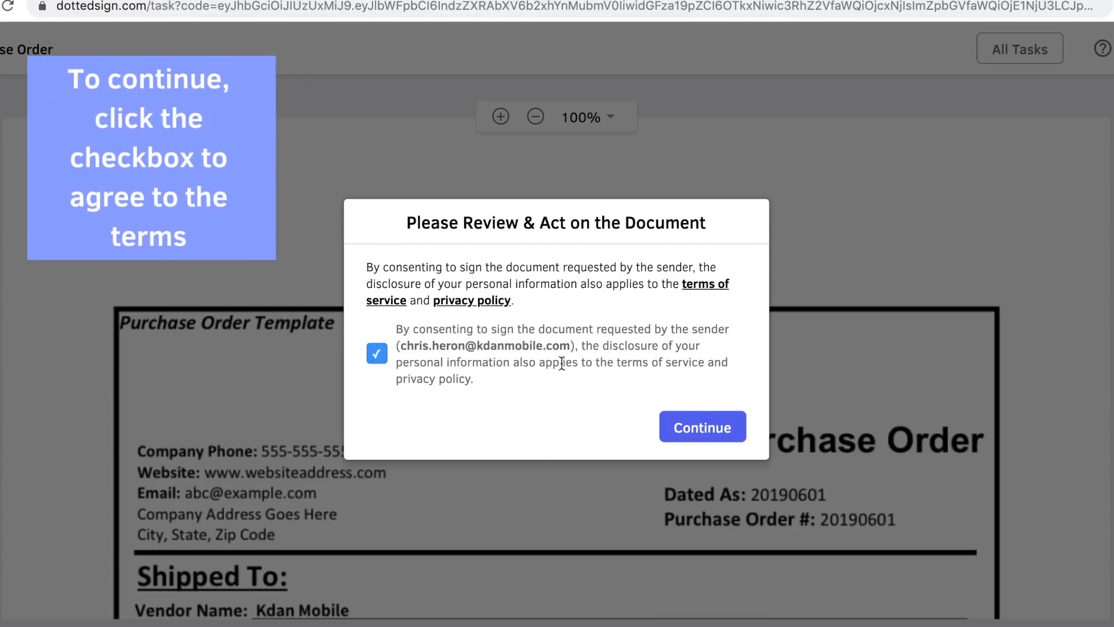
click(702, 427)
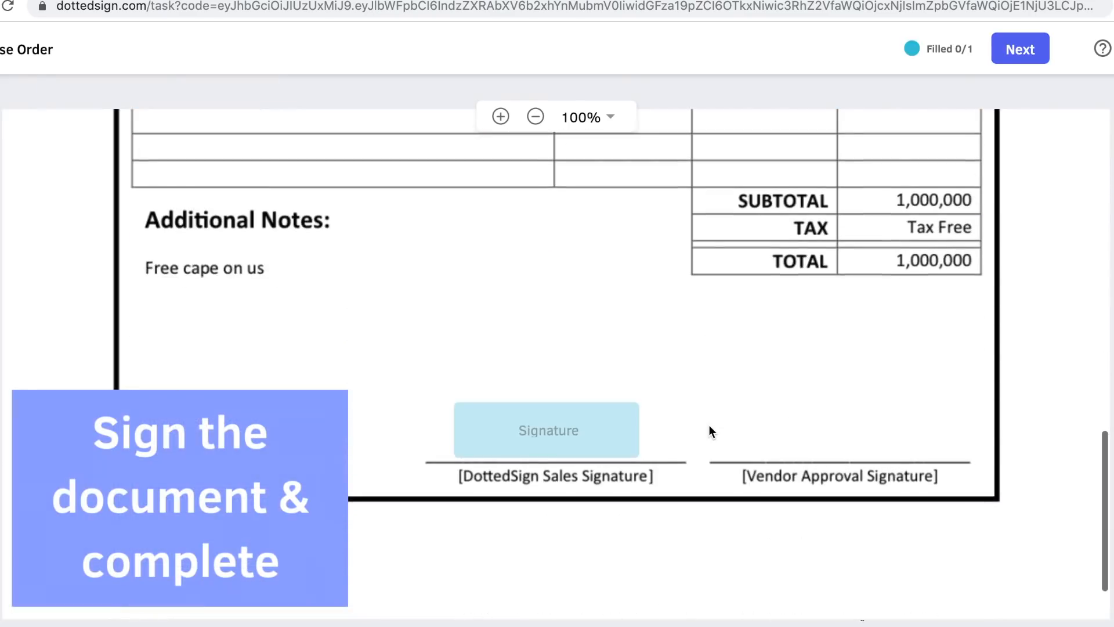
click(545, 429)
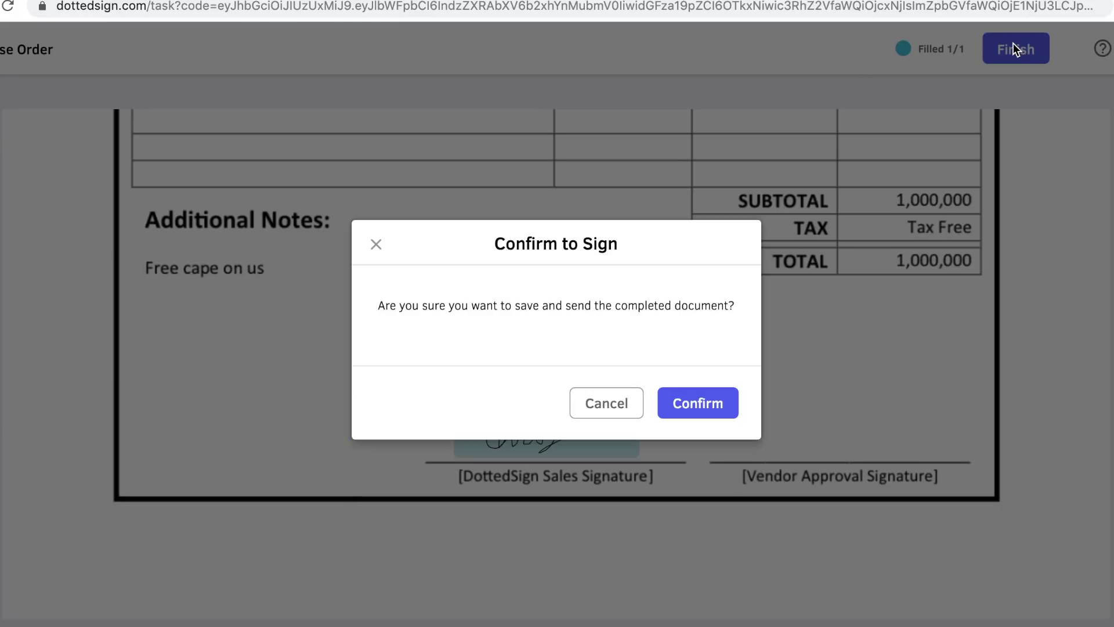
click(697, 402)
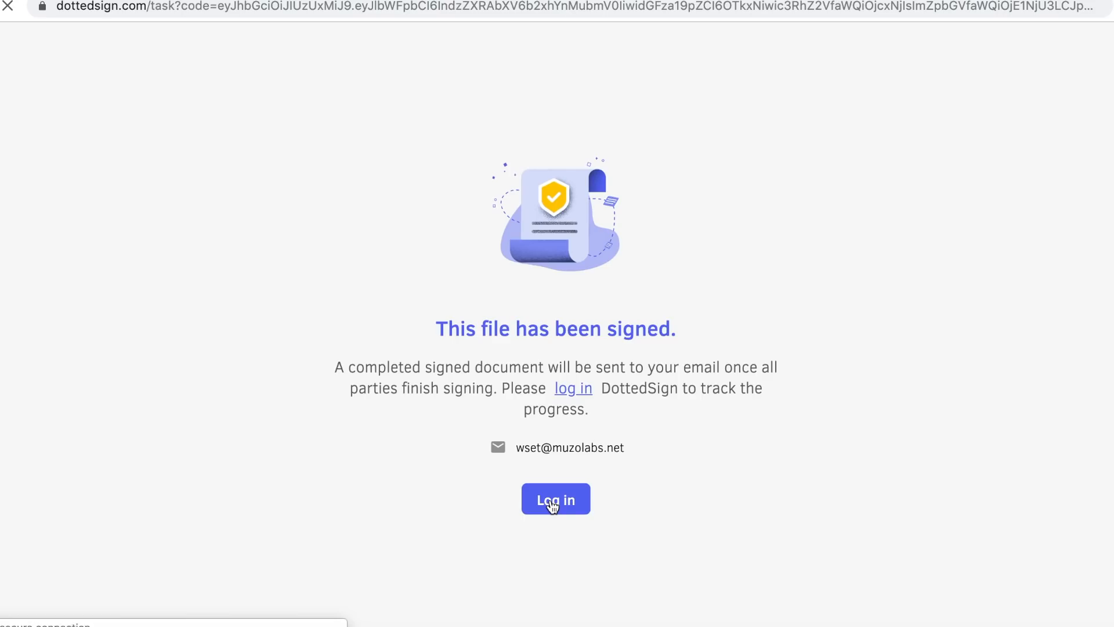
- Create a Kdan Cloud account, sign in, and continue to DottedSign Web
click(556, 500)
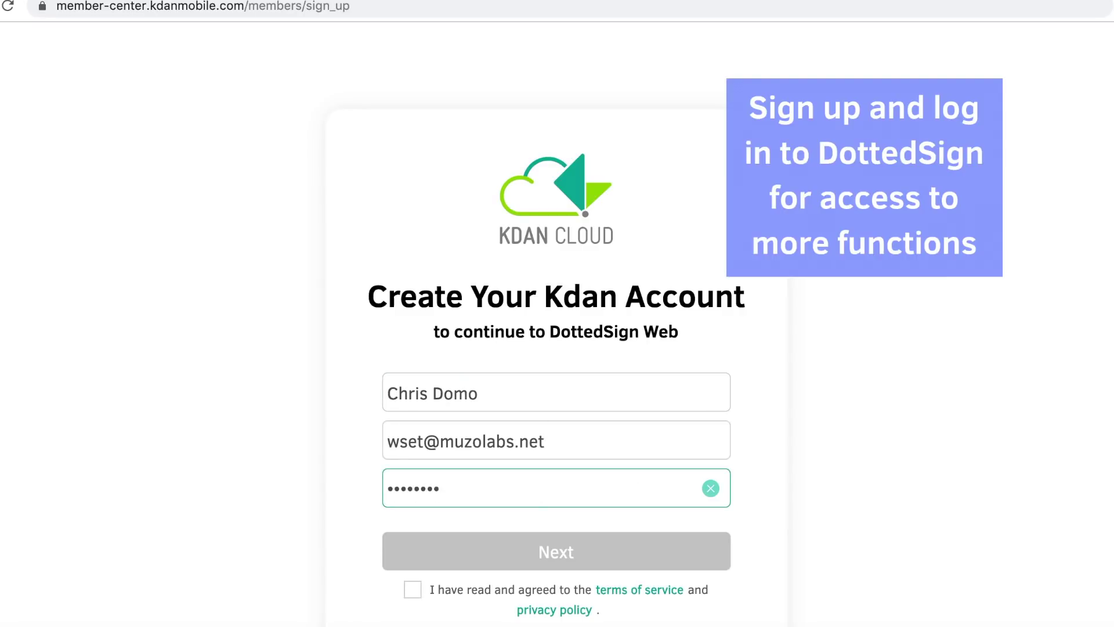
click(556, 550)
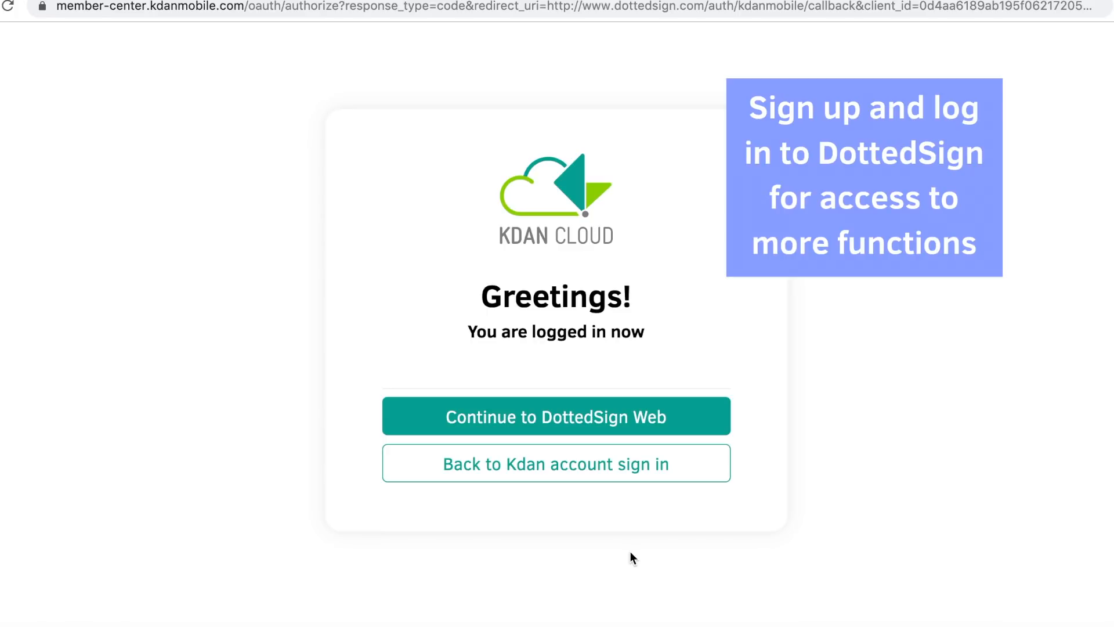
click(556, 416)
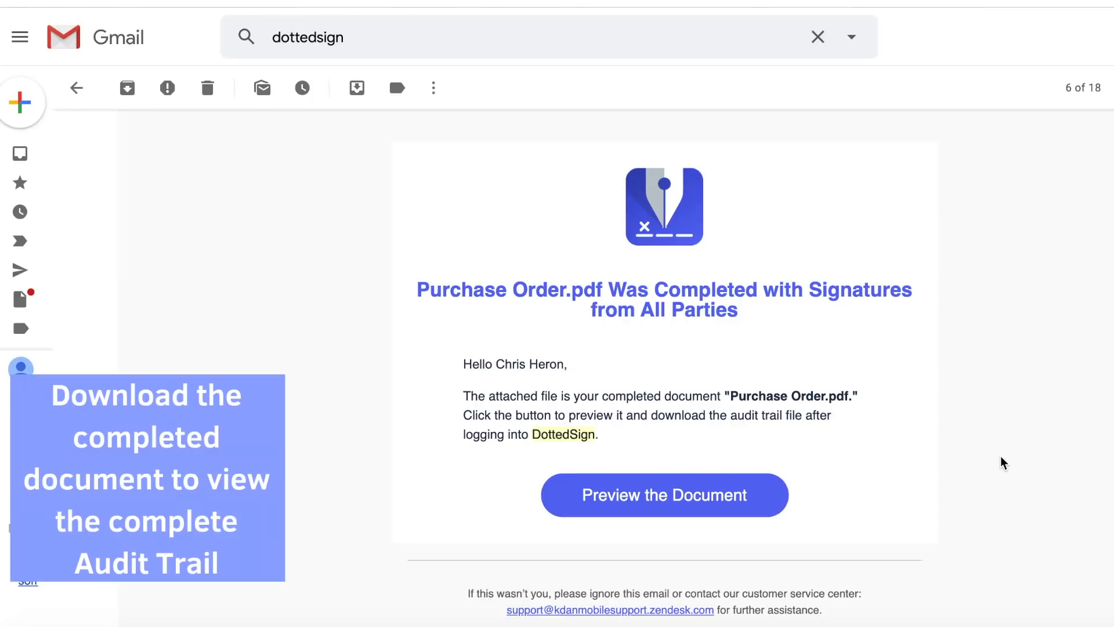
- Preview the signed Purchase Order and download its audit trail
click(663, 494)
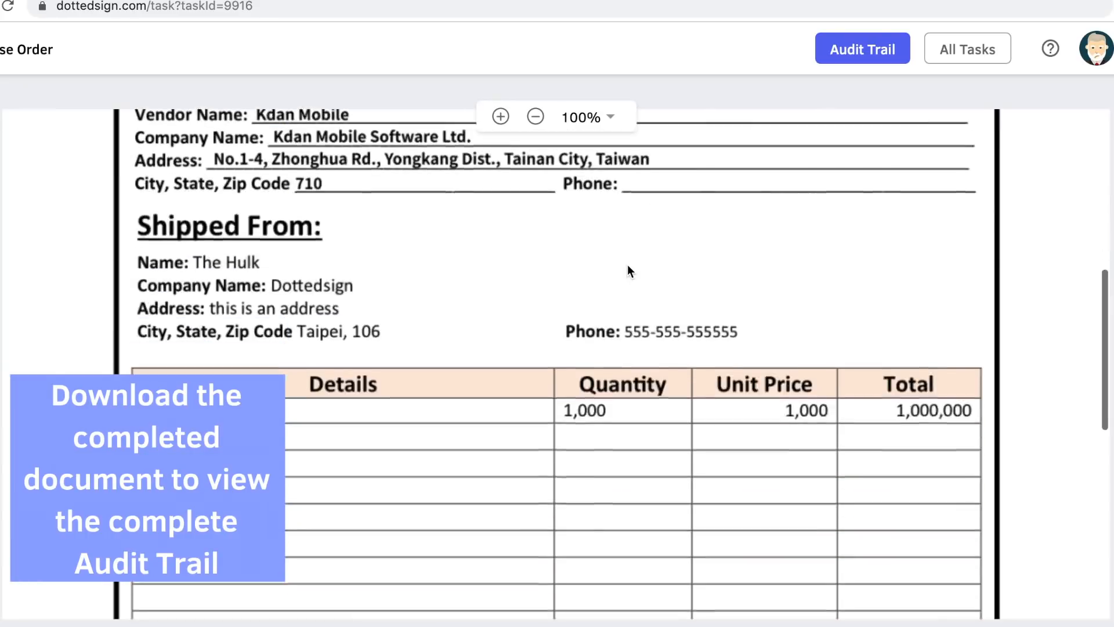
scroll(down, 3)
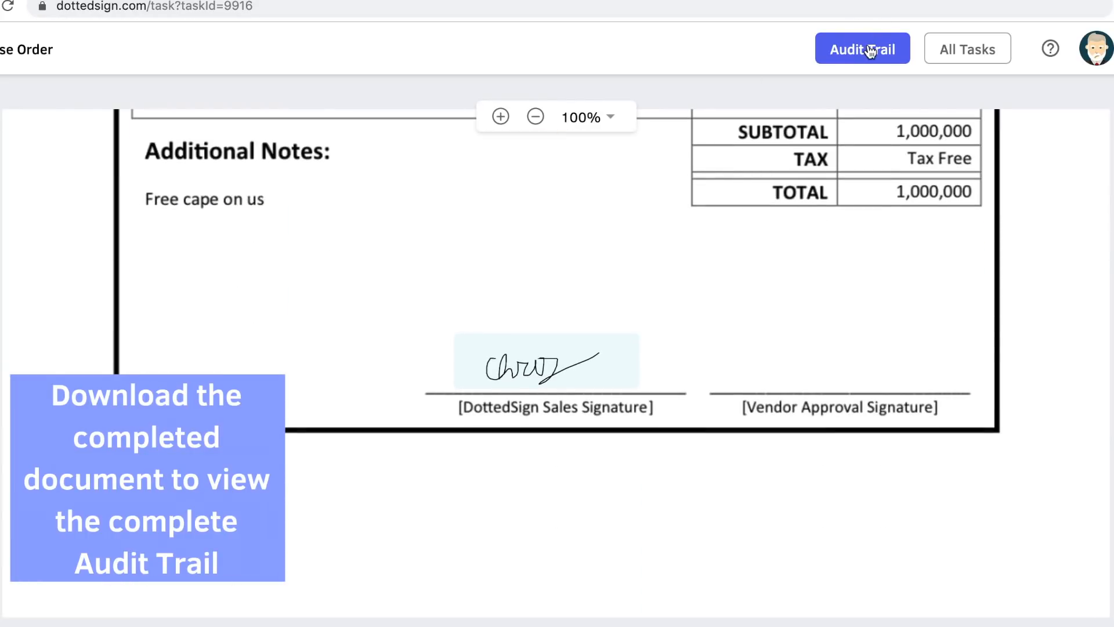
click(861, 48)
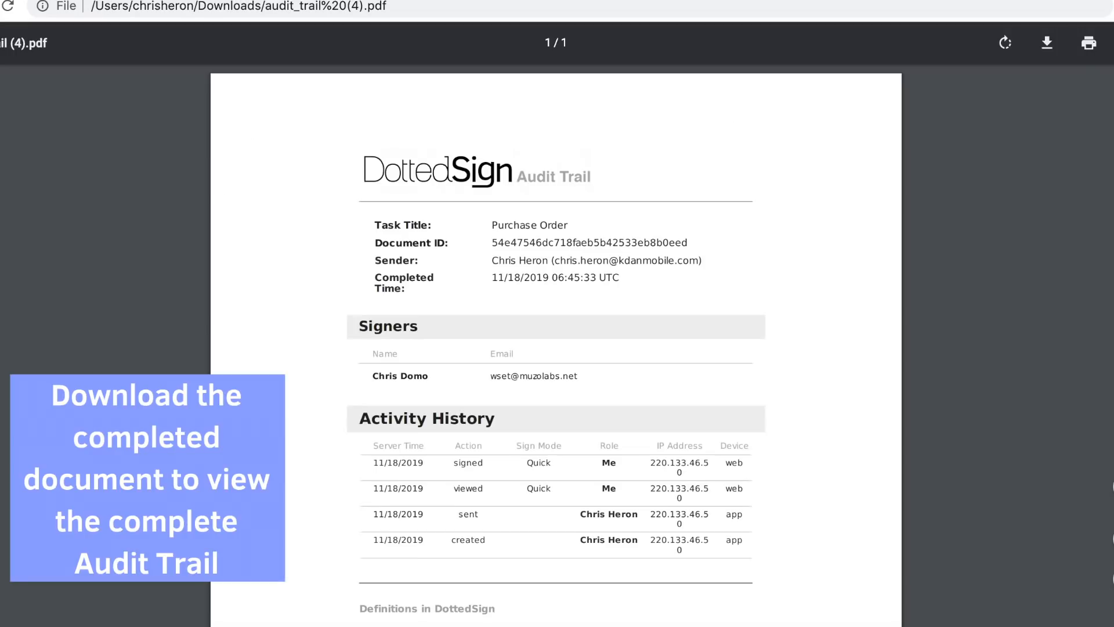
scroll(down, 3)
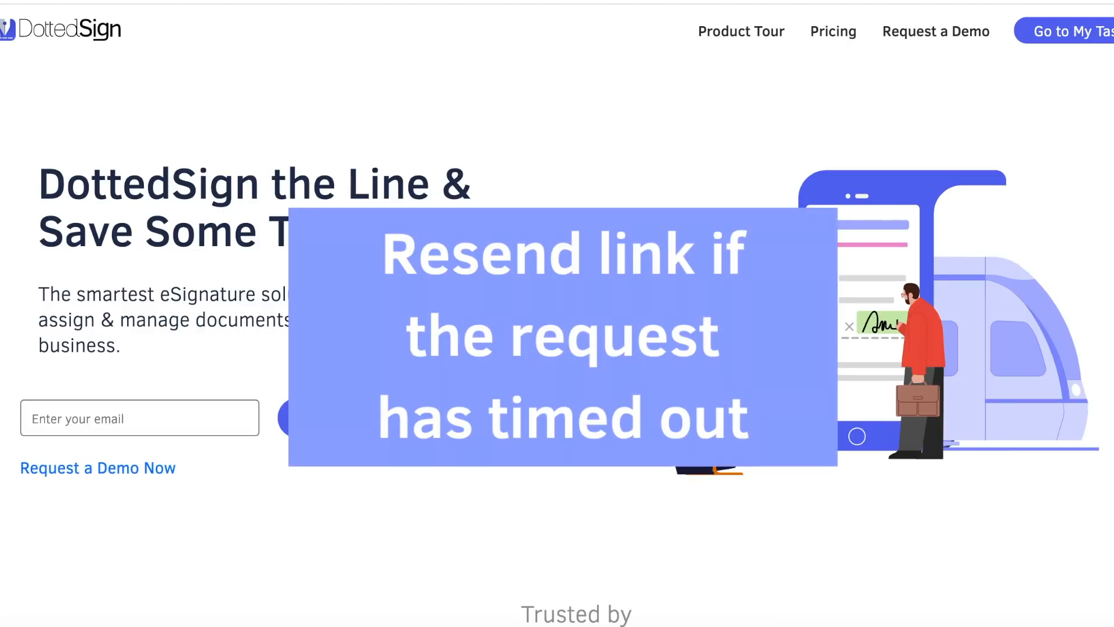
mouse_move(923, 199)
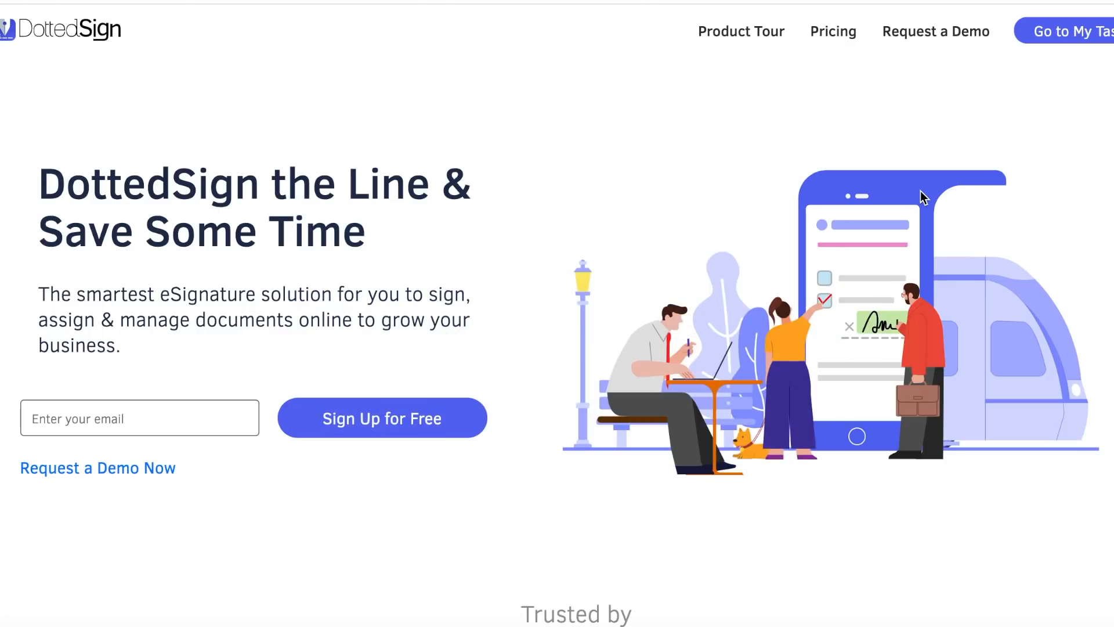
- Open My Tasks from the DottedSign homepage to see pending Purchase Order 2
click(1073, 30)
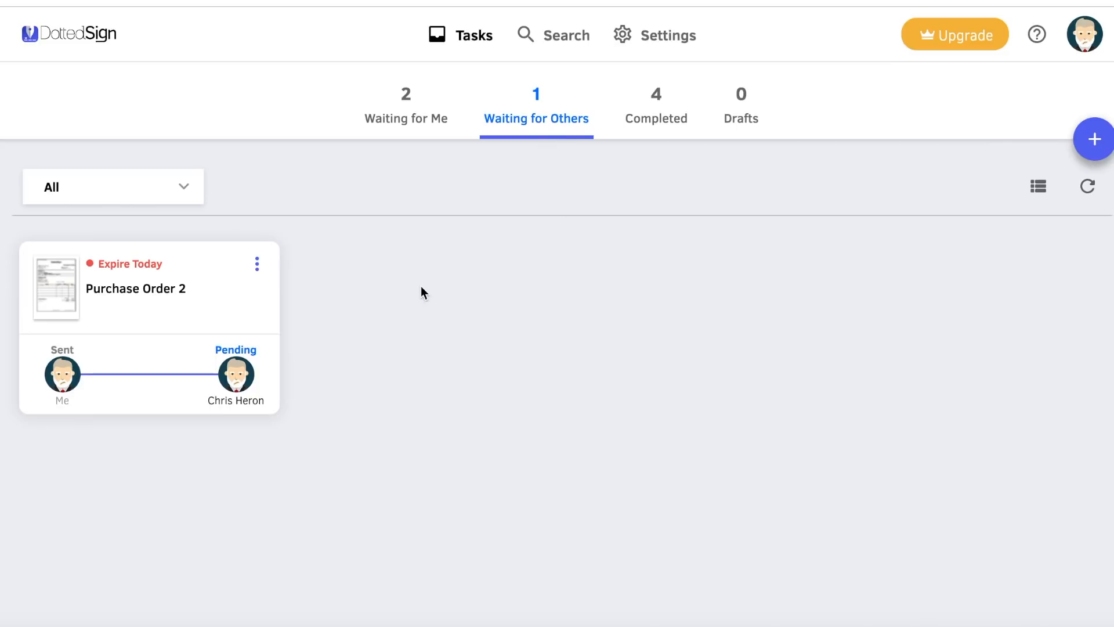
click(256, 263)
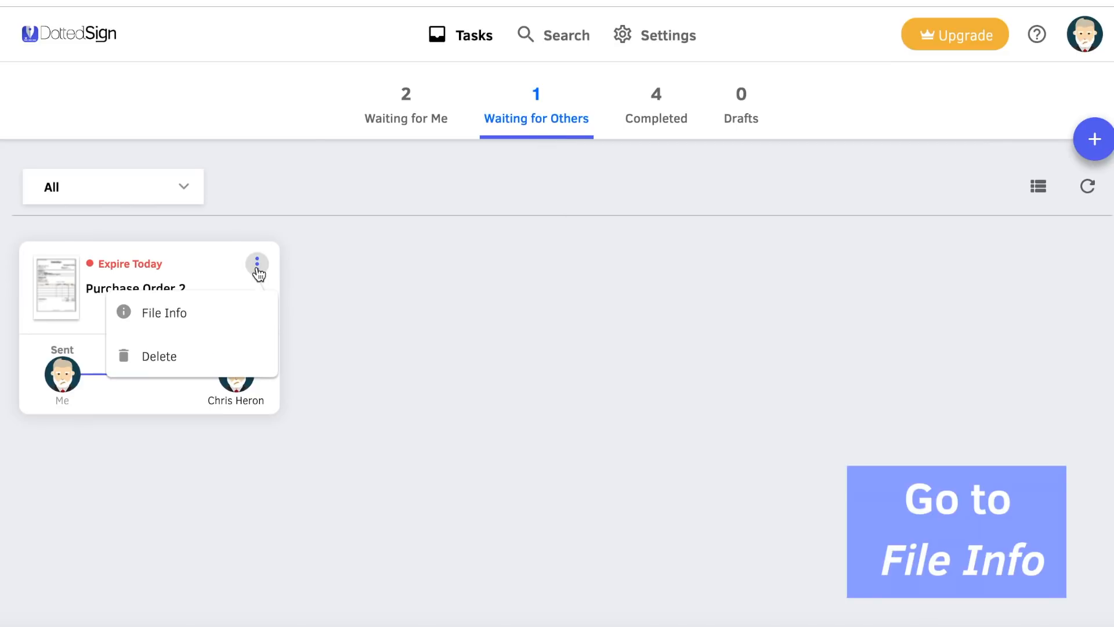
click(164, 312)
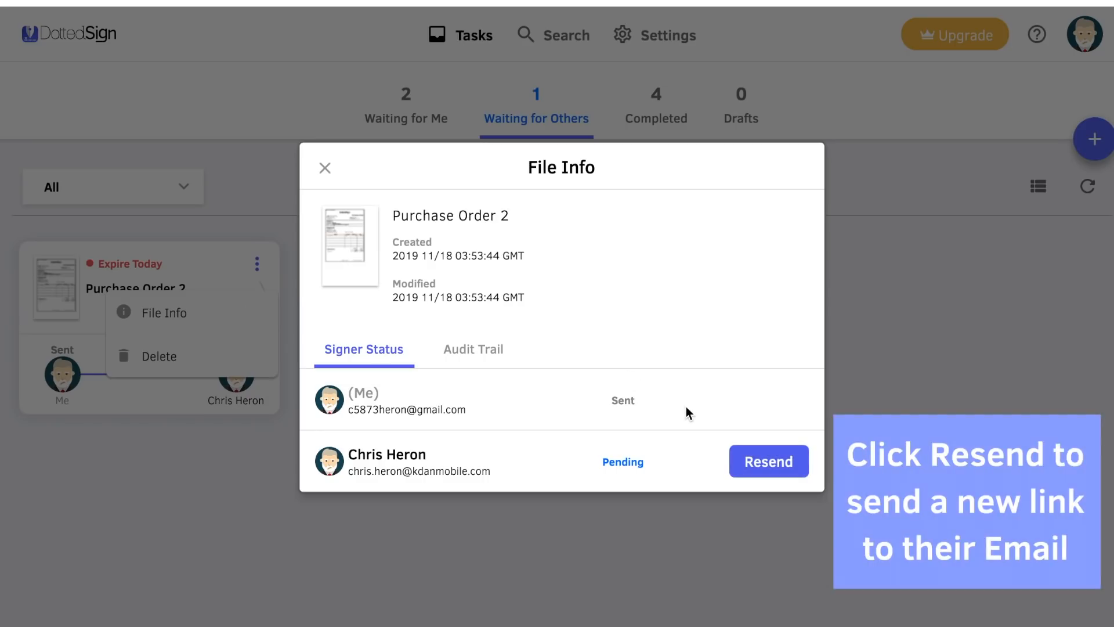
click(768, 462)
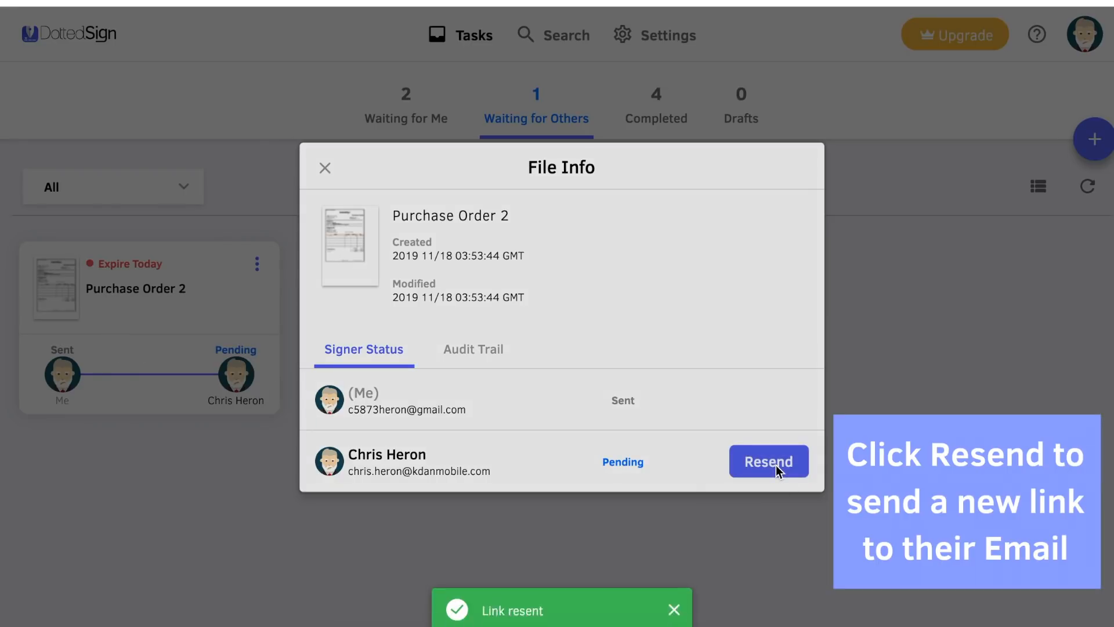